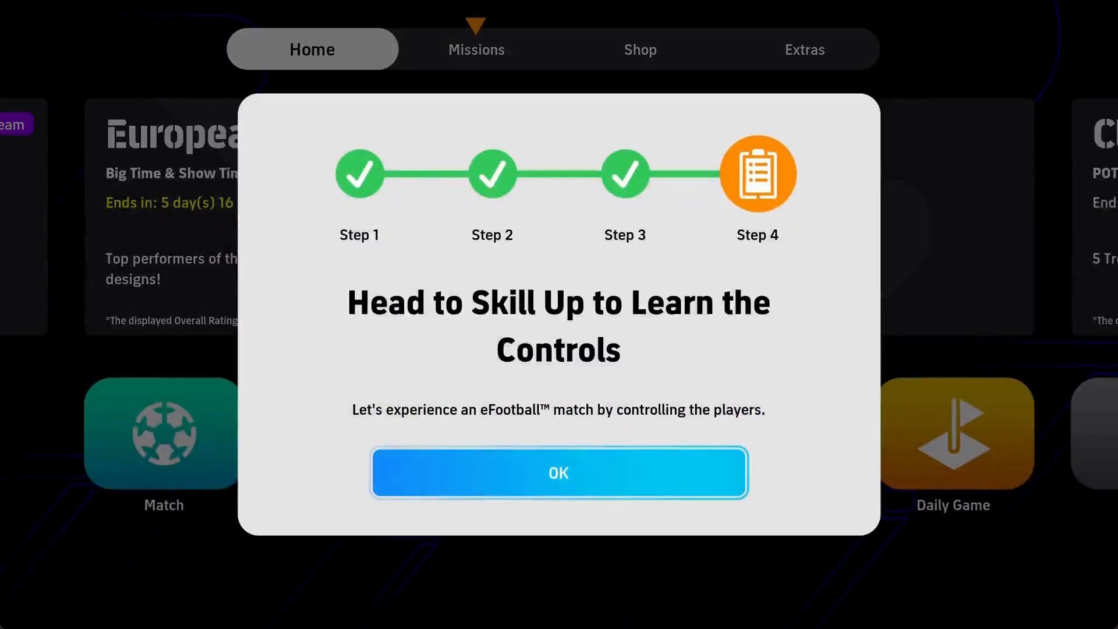
- Dismiss the Skill Up notice, go via Shop to Extras and choose Support to link a KONAMI ID
left_click(558, 473)
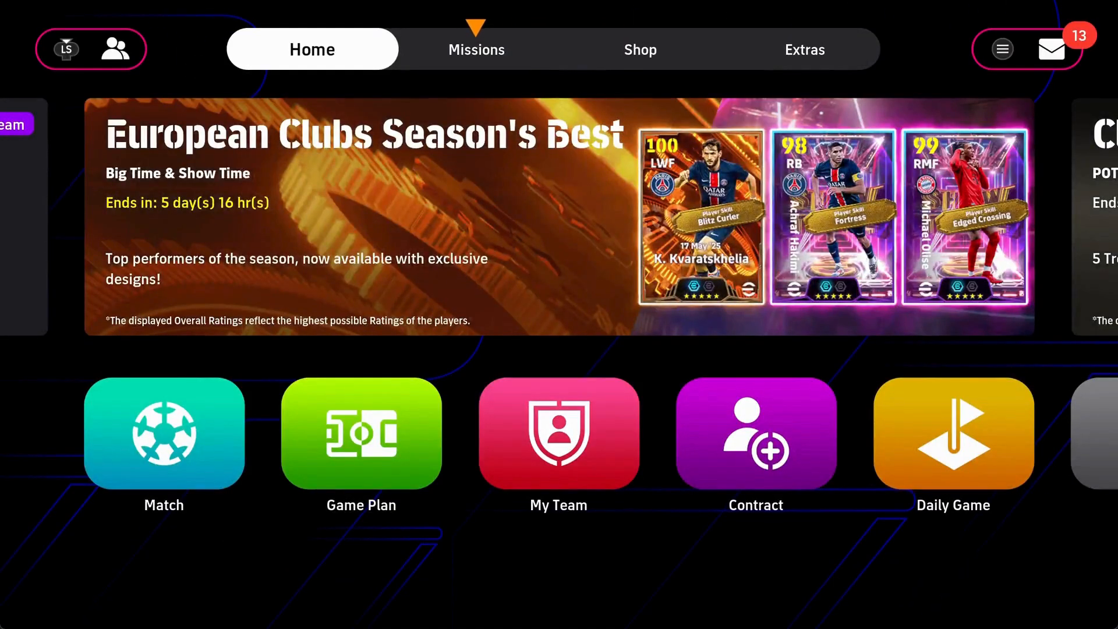
left_click(641, 49)
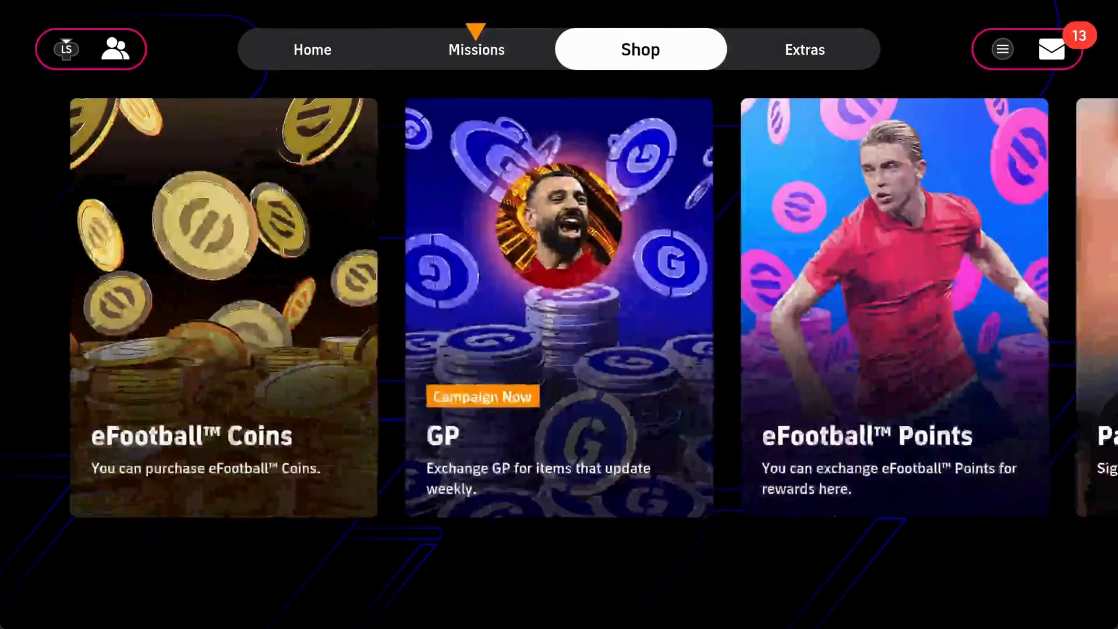
left_click(805, 49)
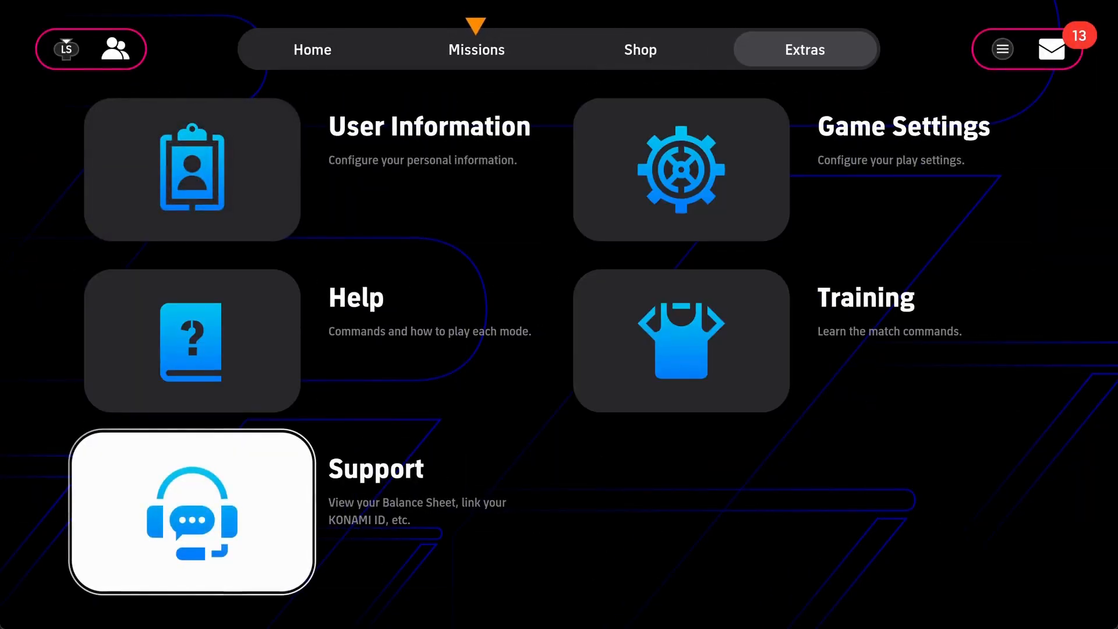
left_click(191, 513)
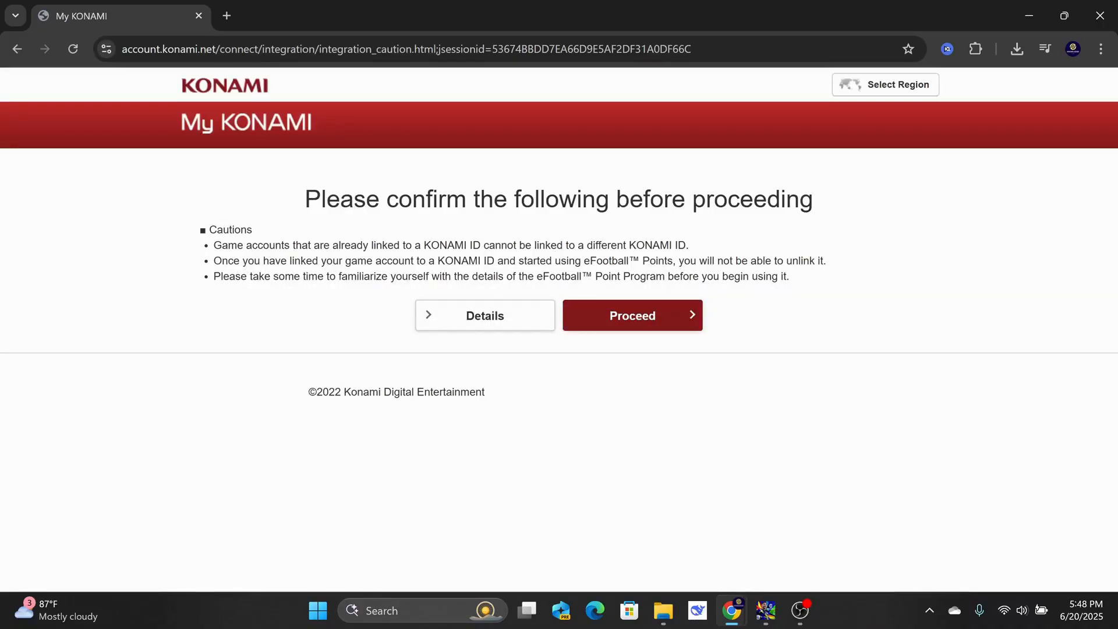
mouse_move(638, 333)
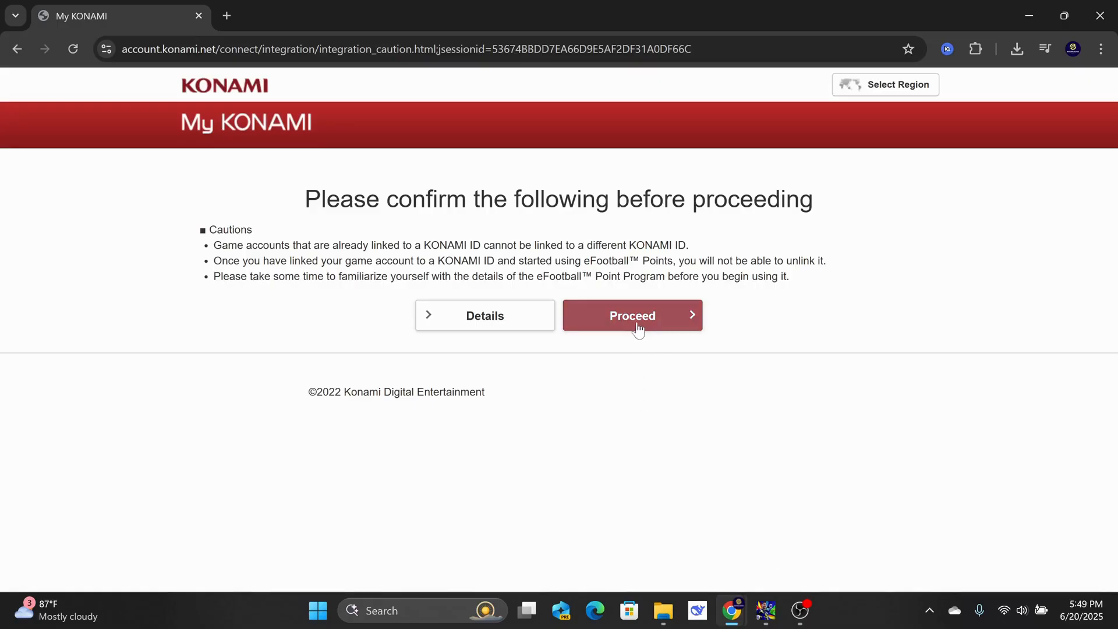
- Proceed past the My KONAMI linking cautions to the KONAMI ID Login page
left_click(632, 316)
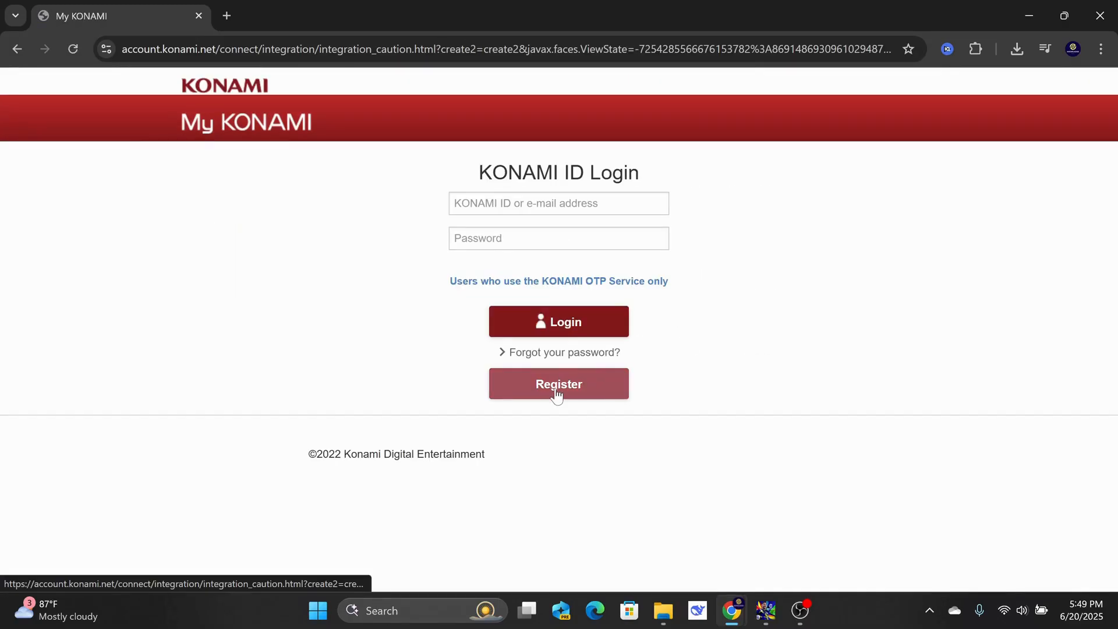
- Register a new KONAMI ID with birth date, e-mail, password and both agreements, reaching the code step
left_click(559, 385)
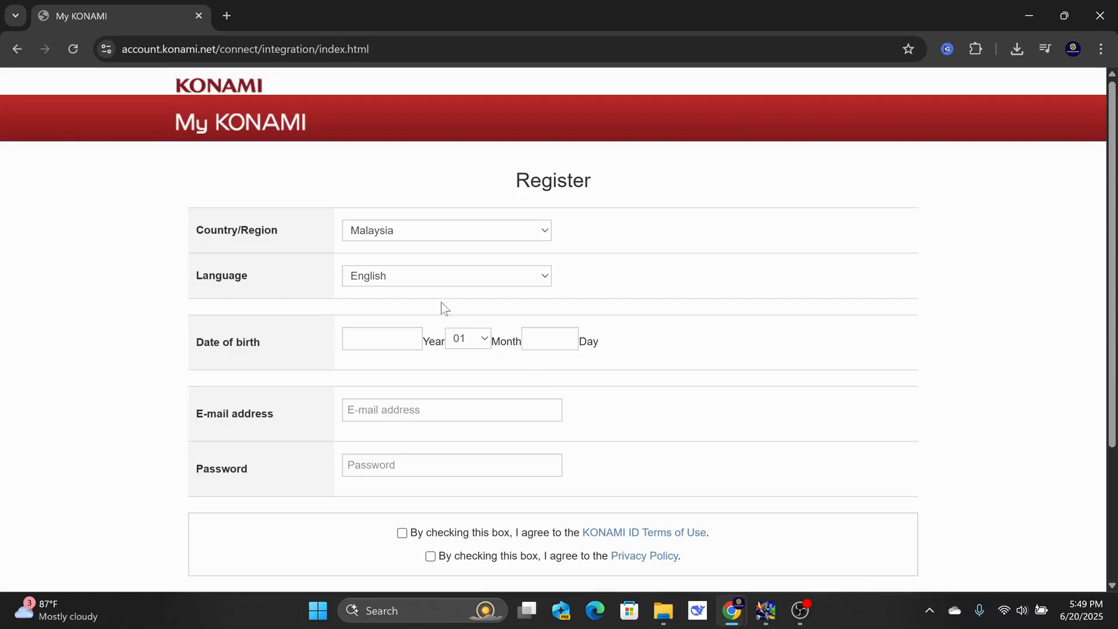
mouse_move(415, 239)
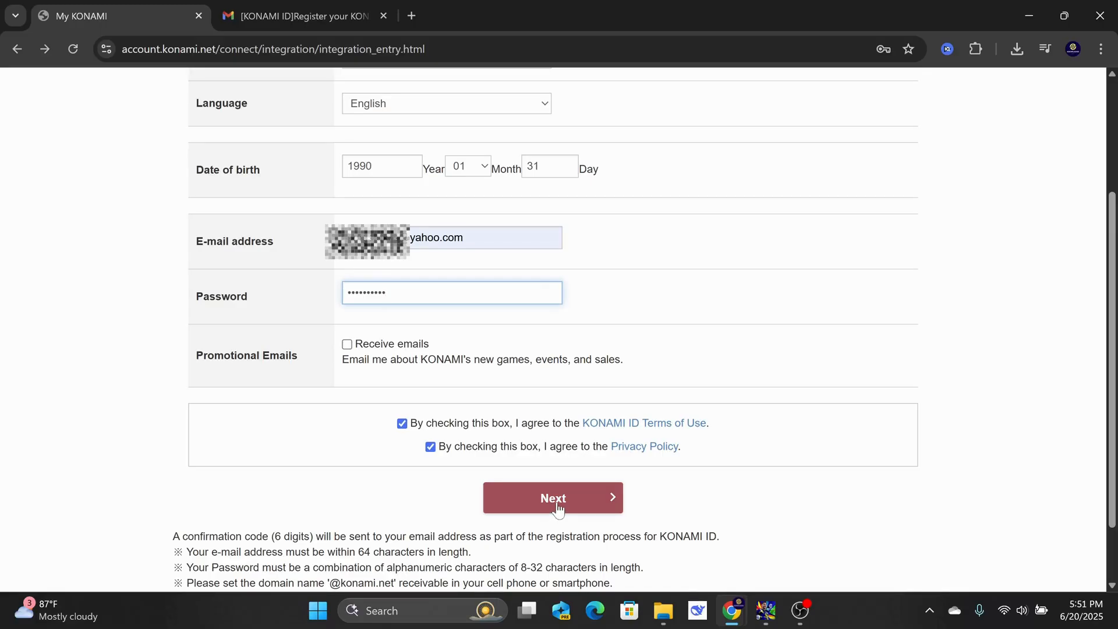
left_click(553, 499)
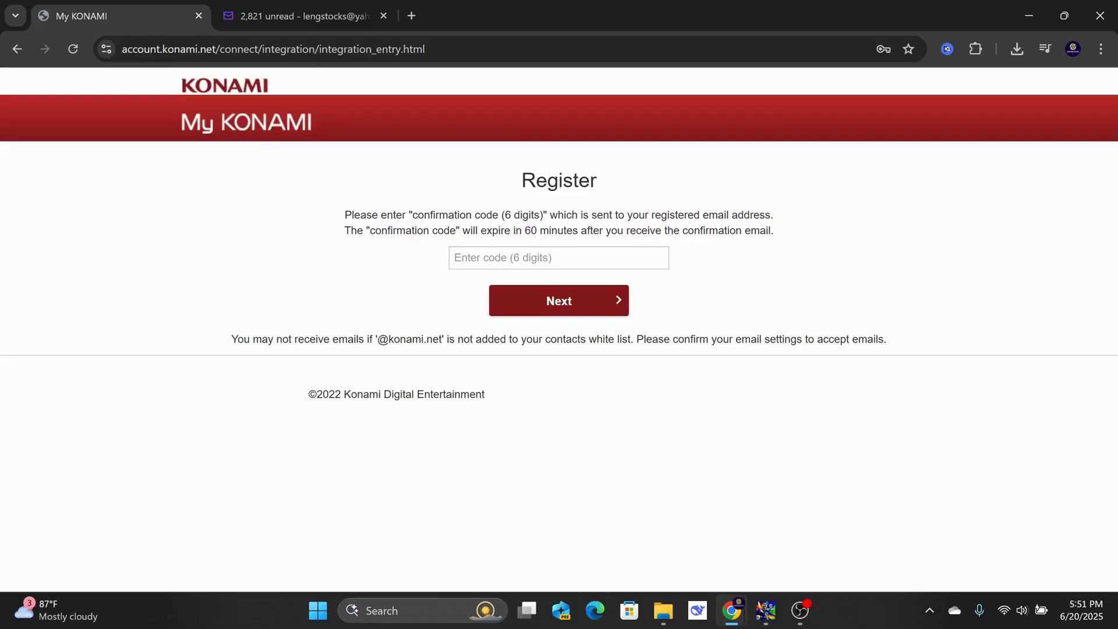
left_click(305, 17)
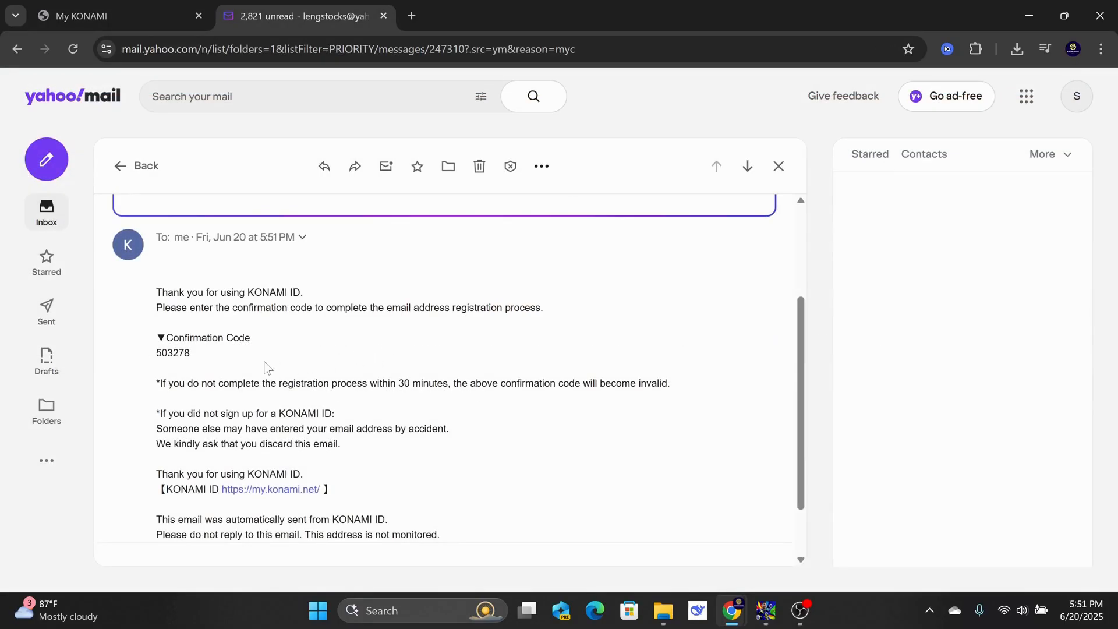
double_click(172, 353)
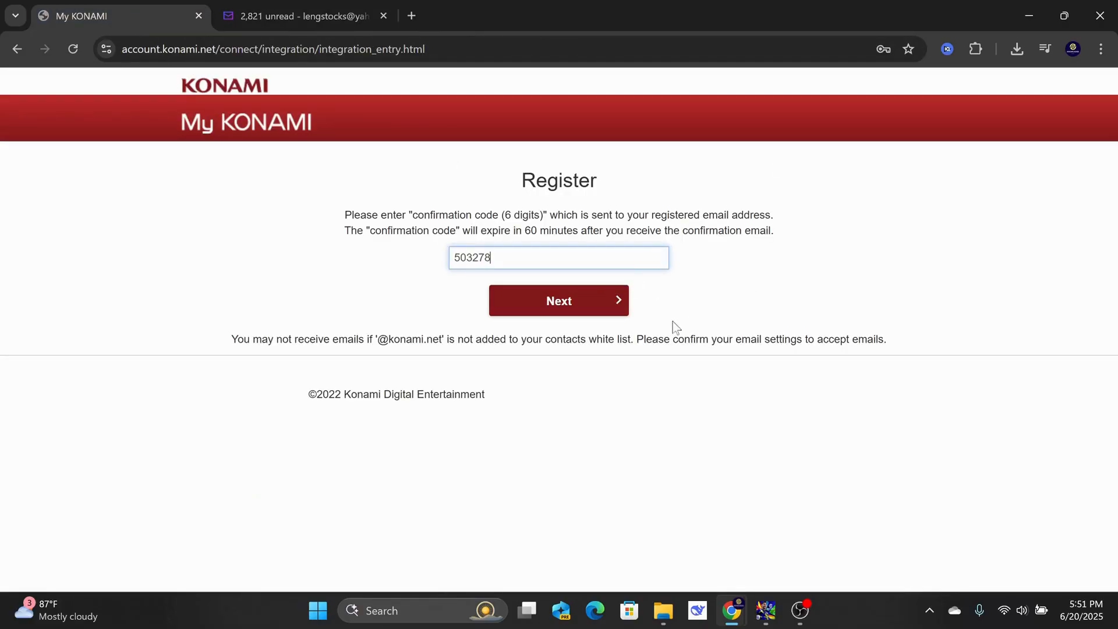
mouse_move(559, 312)
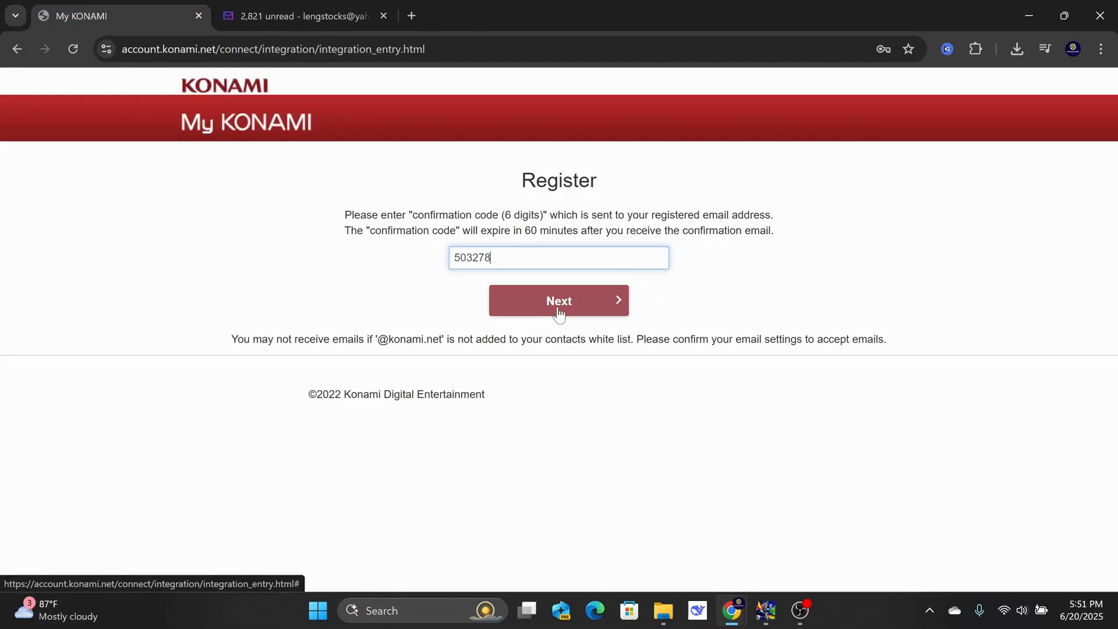
left_click(559, 300)
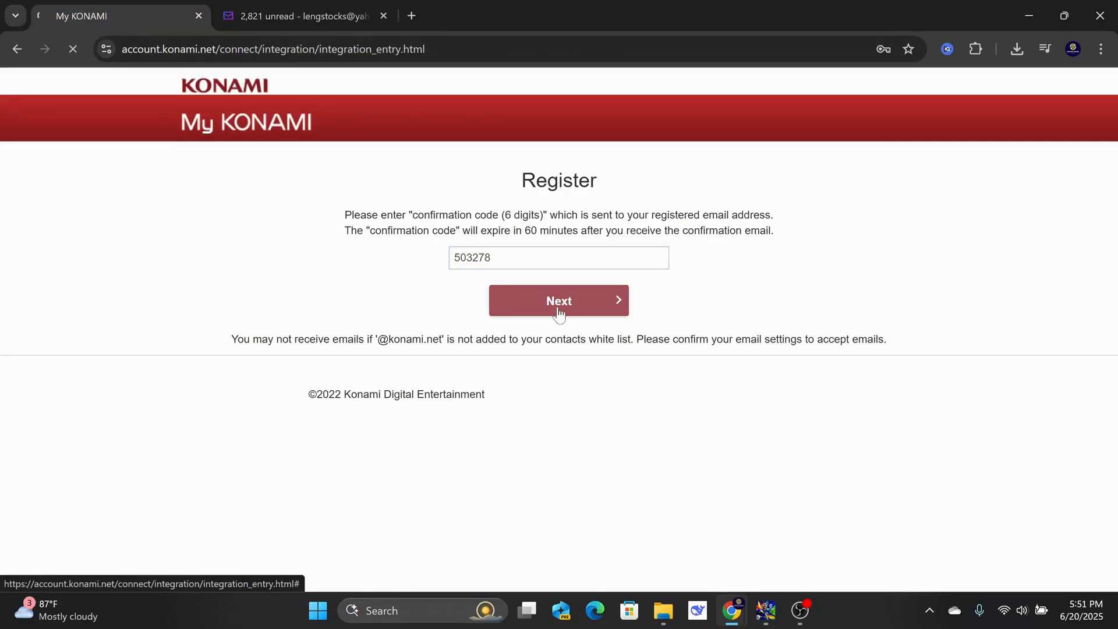
left_click(559, 300)
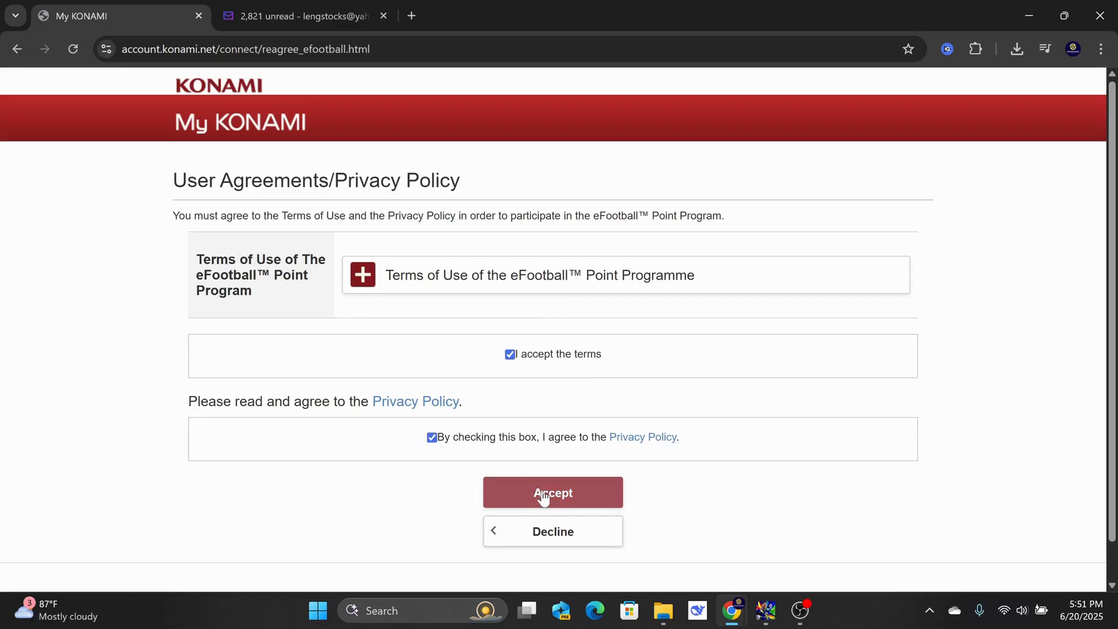
- Accept the eFootball Point Program terms, reaching the 'KONAMI ID Linked' confirmation
left_click(552, 492)
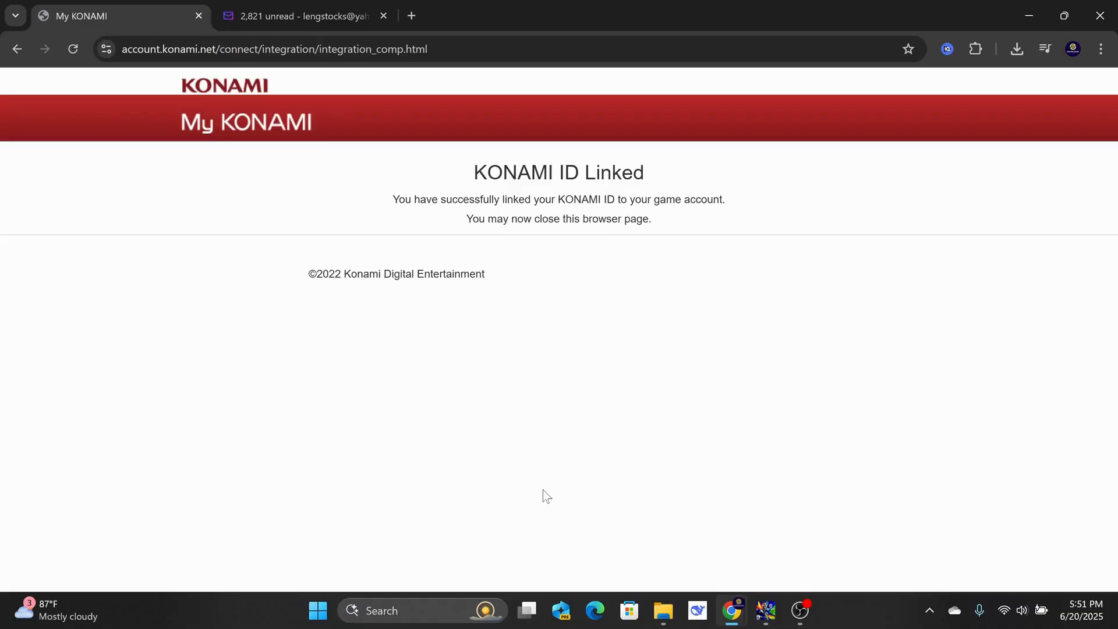